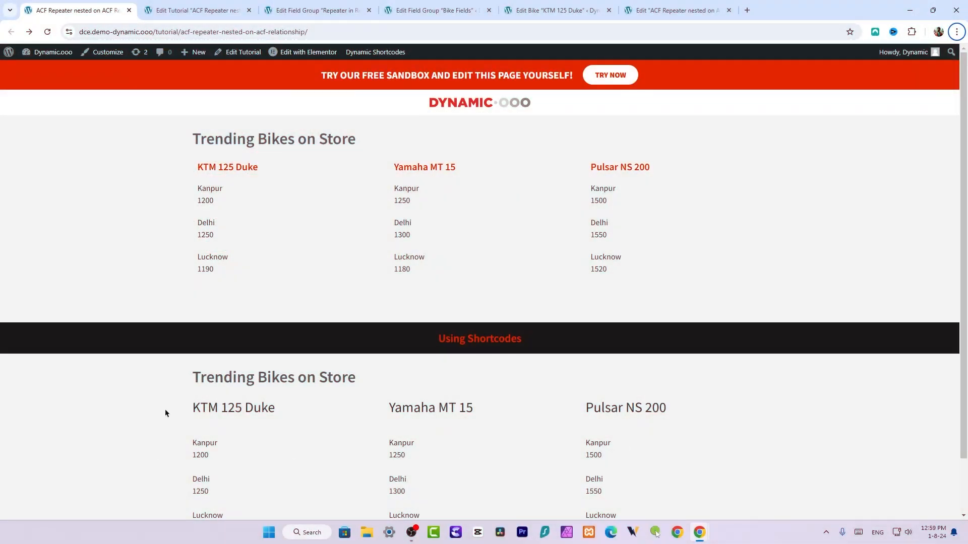
Review the live Trending Bikes listing, then switch to the tutorial's edit screen.
scroll(up, 3)
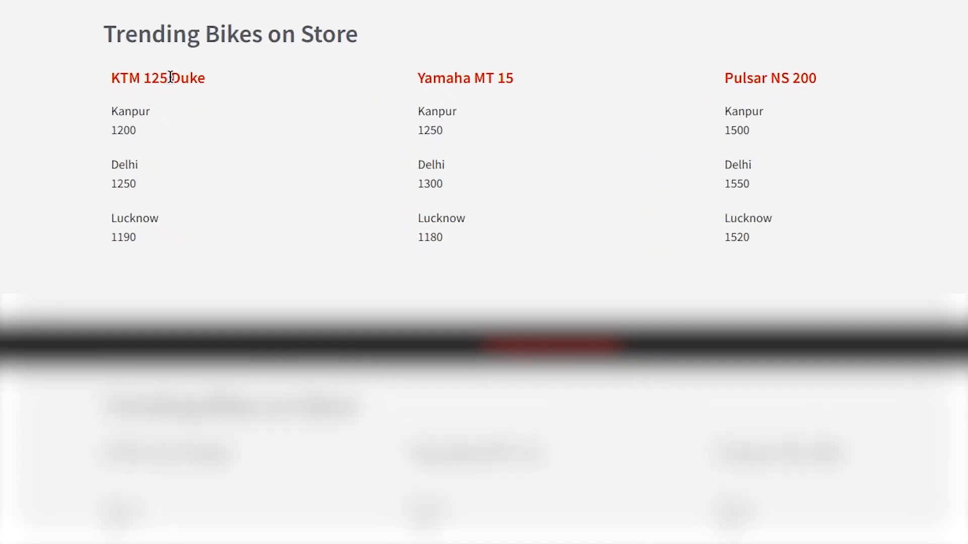
mouse_move(200, 144)
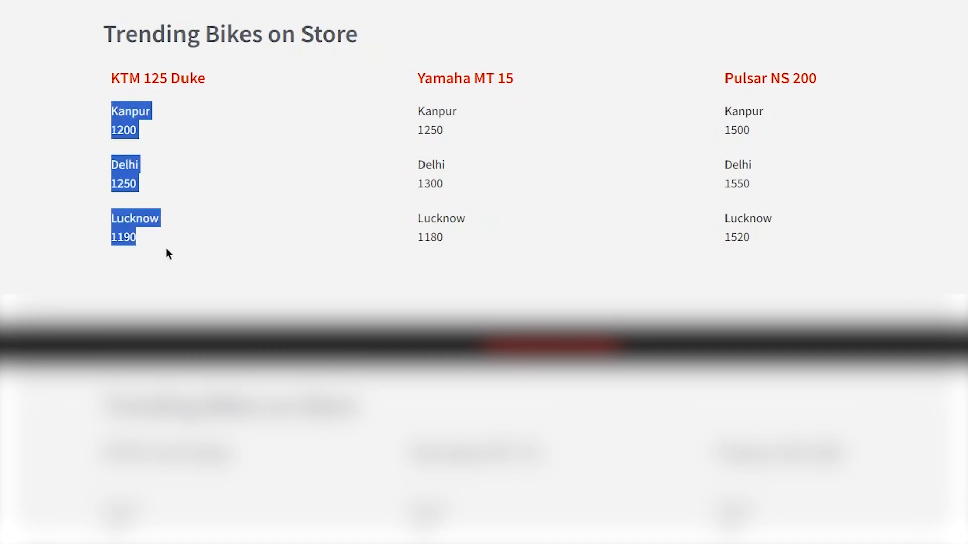
mouse_move(751, 85)
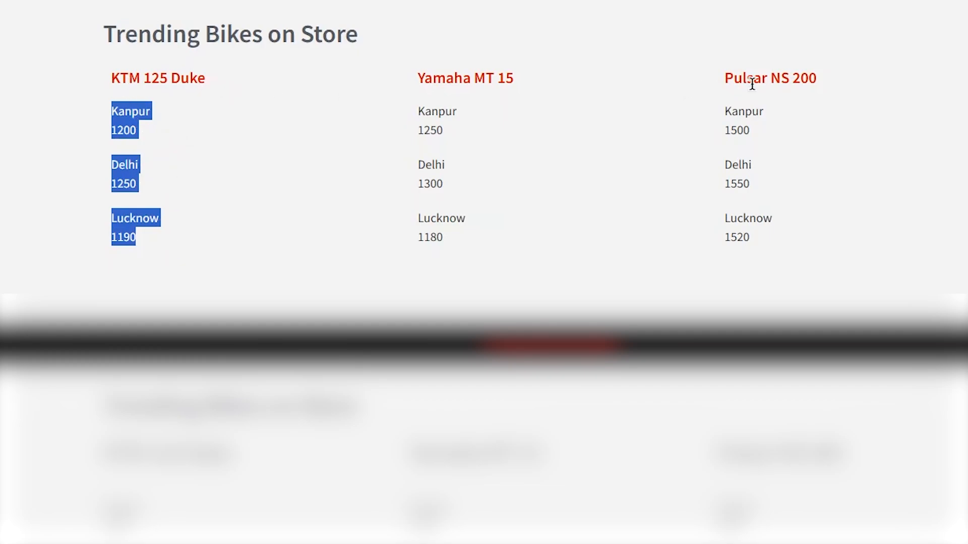
click(196, 10)
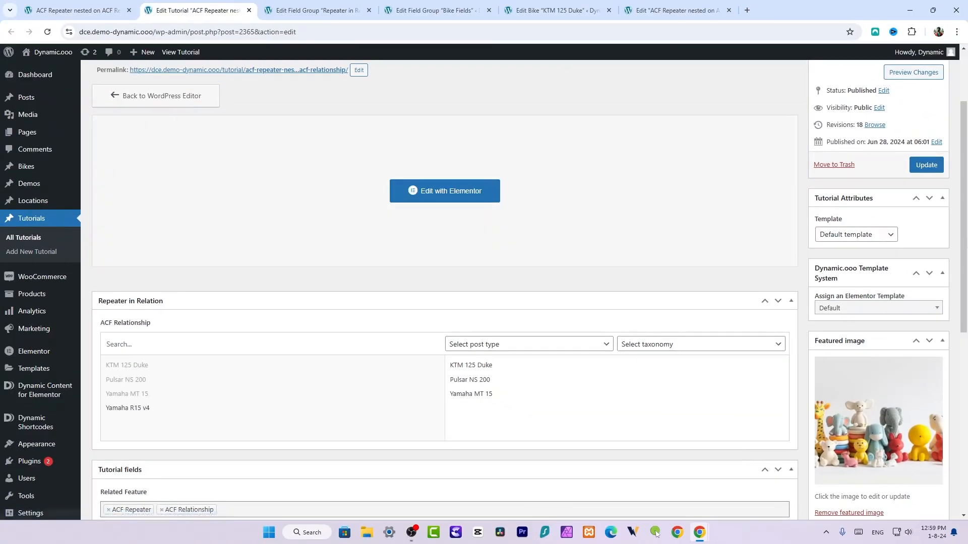
Check the tutorial's three related bikes and switch to the Repeater in Relation field group.
scroll(up, 3)
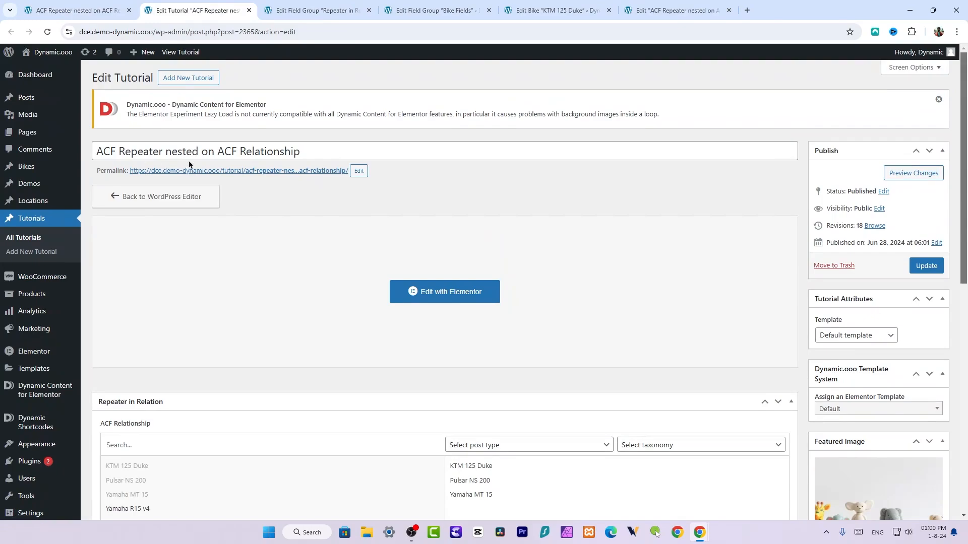
scroll(down, 3)
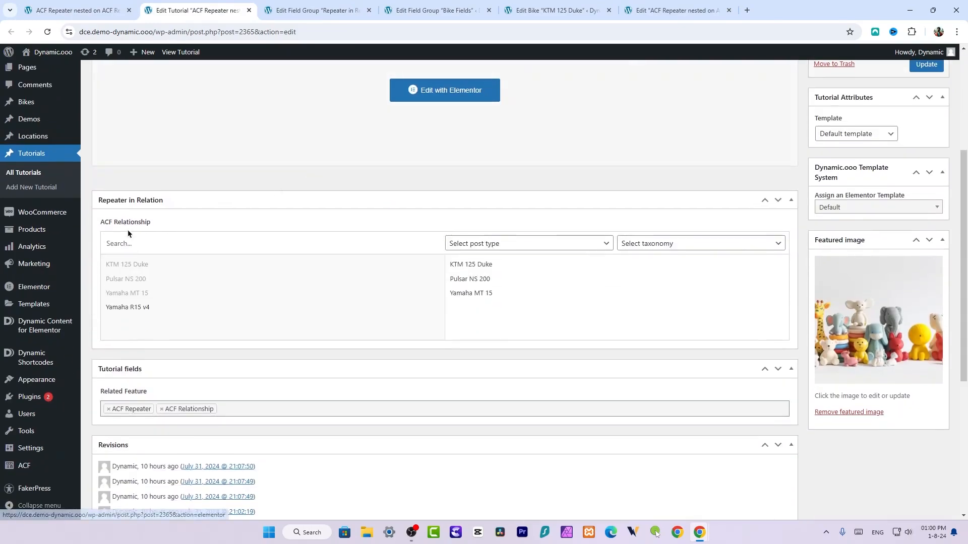
click(314, 10)
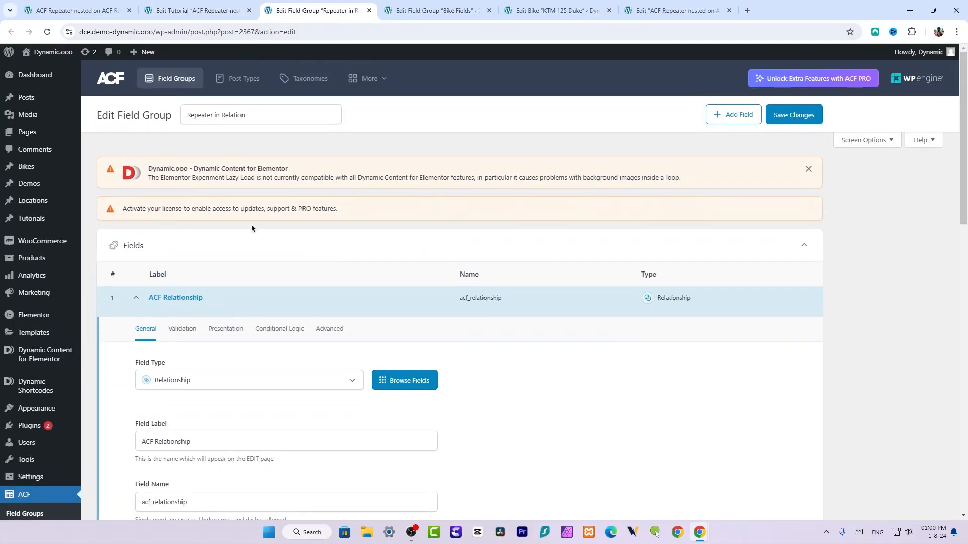
Confirm the relationship field filters to Bike posts, then switch to the Bike Fields group.
click(195, 10)
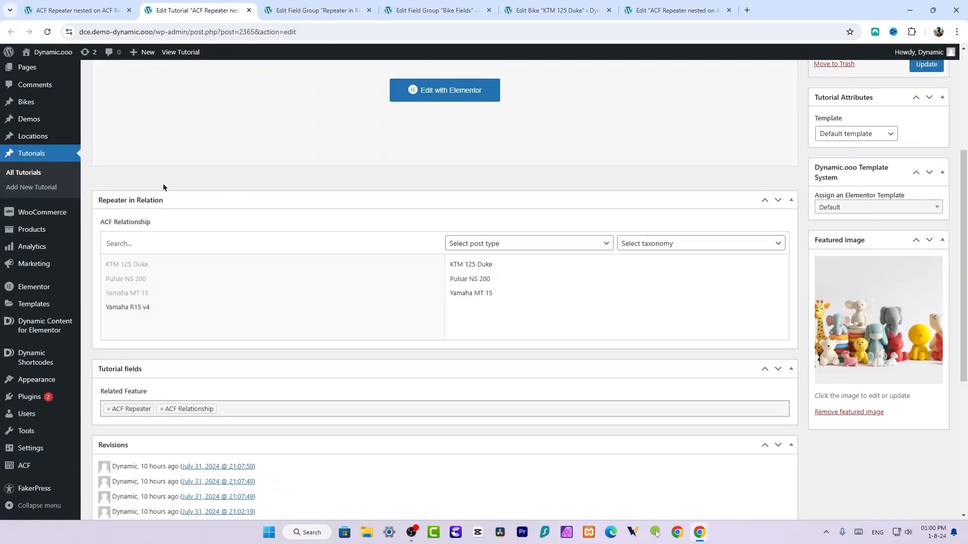
click(314, 10)
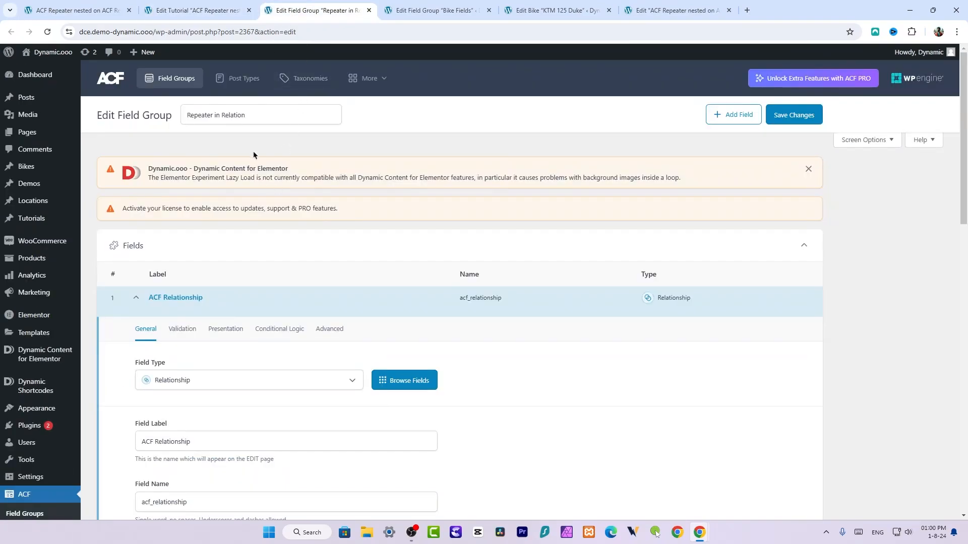
scroll(down, 3)
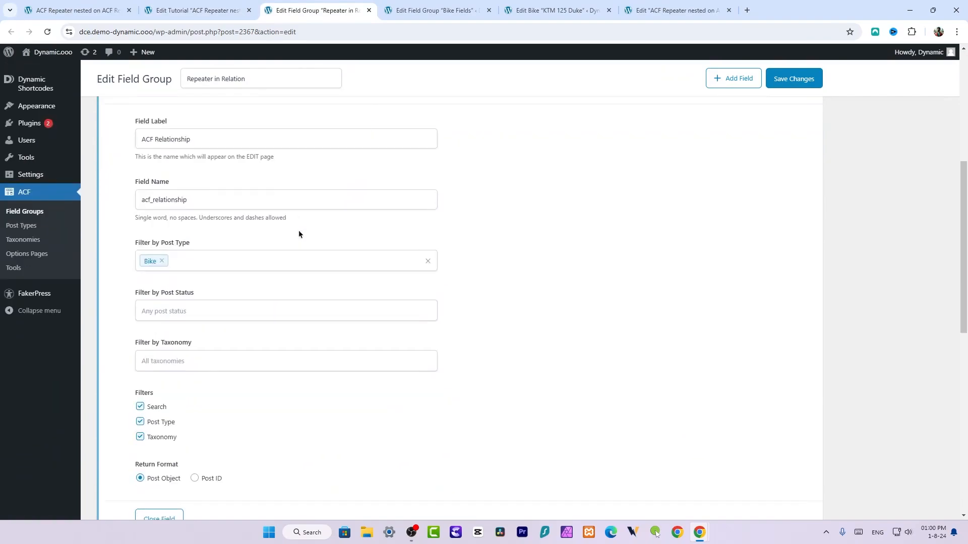
scroll(down, 3)
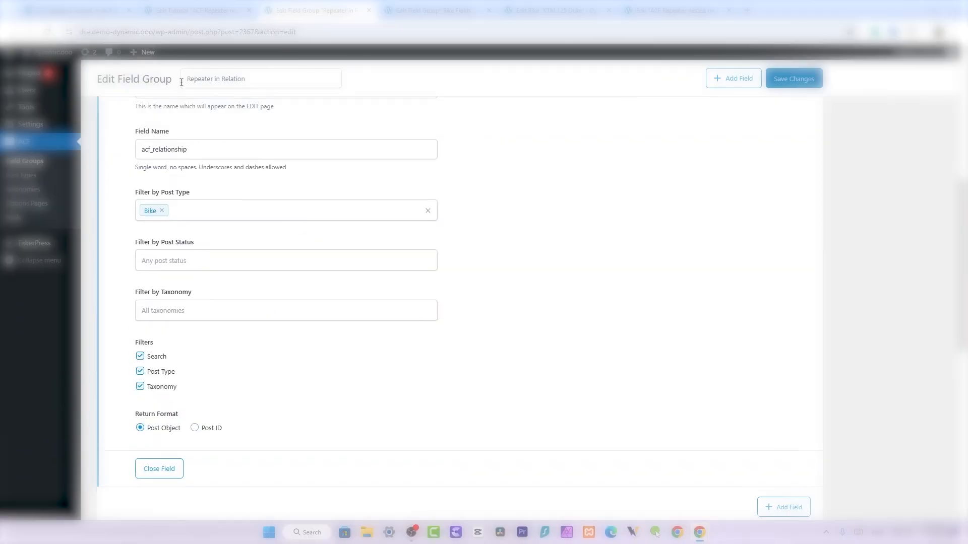
click(198, 10)
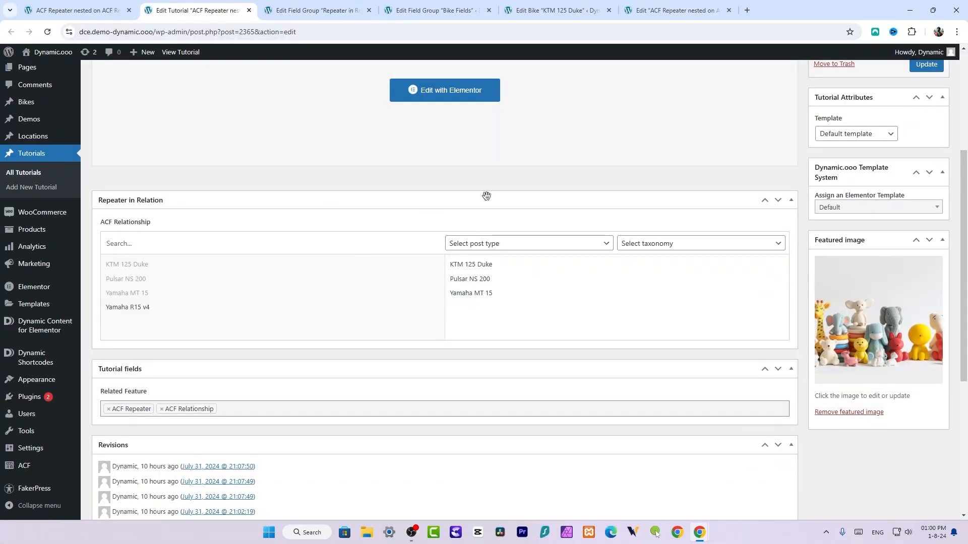
click(437, 10)
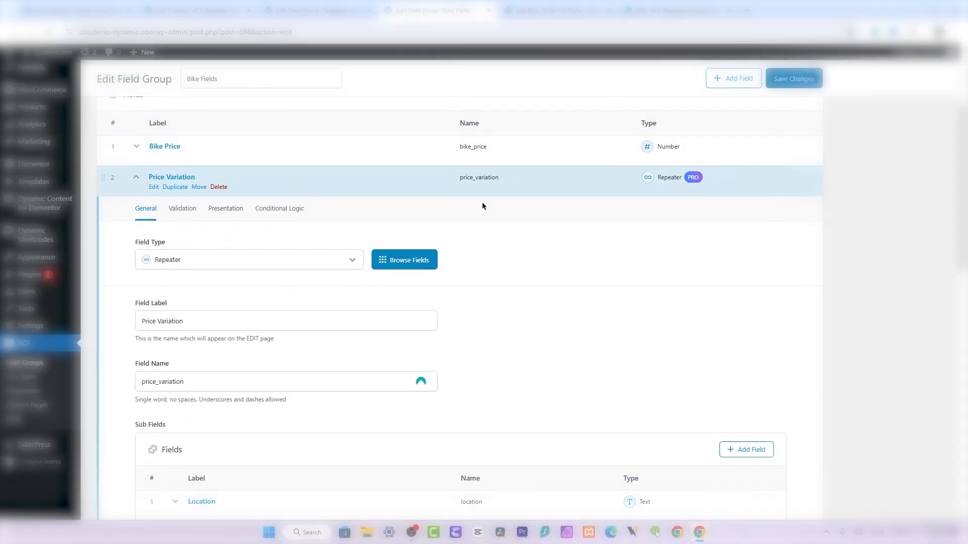
click(793, 78)
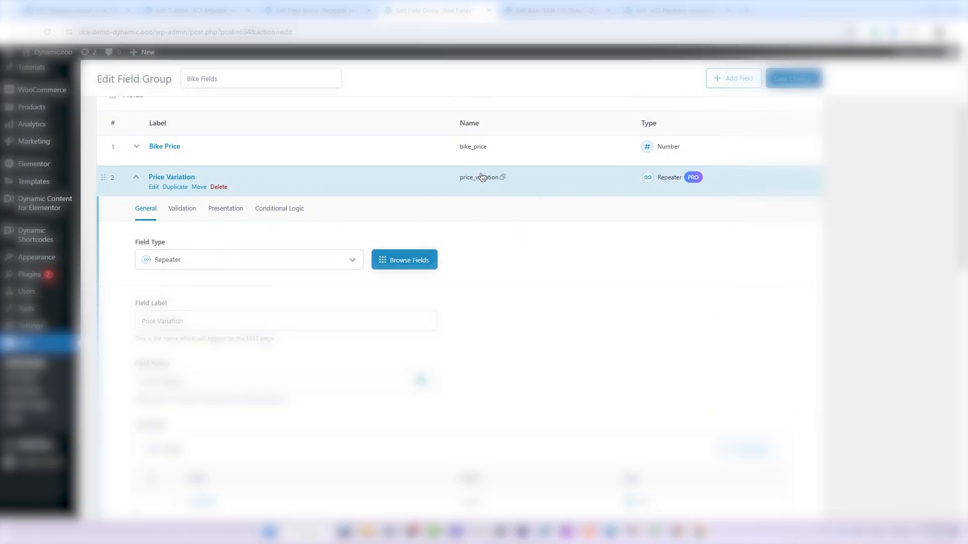
scroll(down, 3)
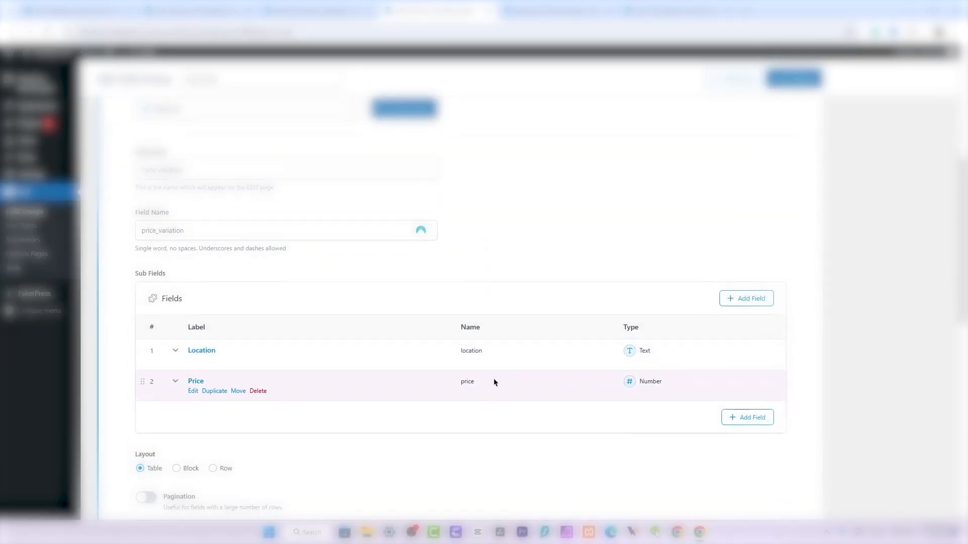
Inspect KTM 125 Duke's Price Variation rows, then switch to the tutorial page in Elementor.
click(552, 11)
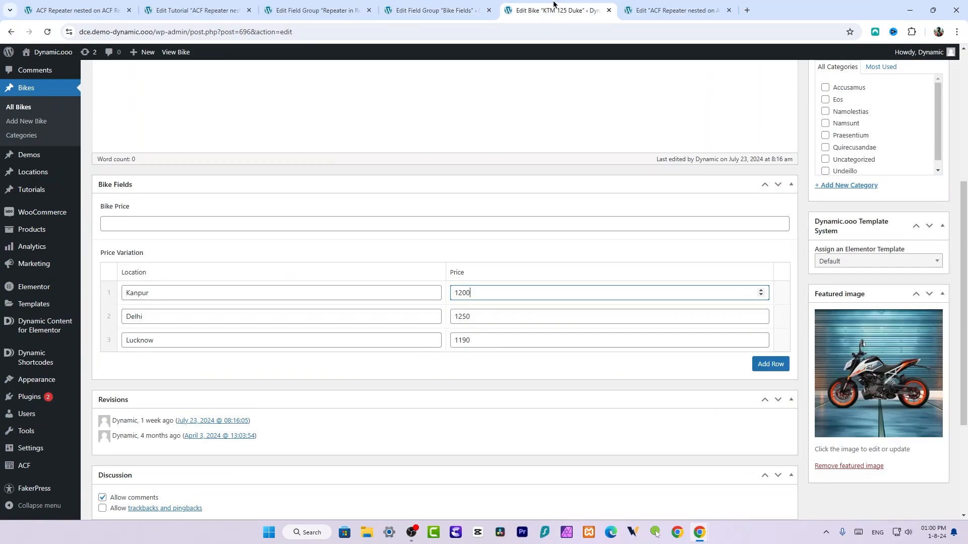
scroll(up, 3)
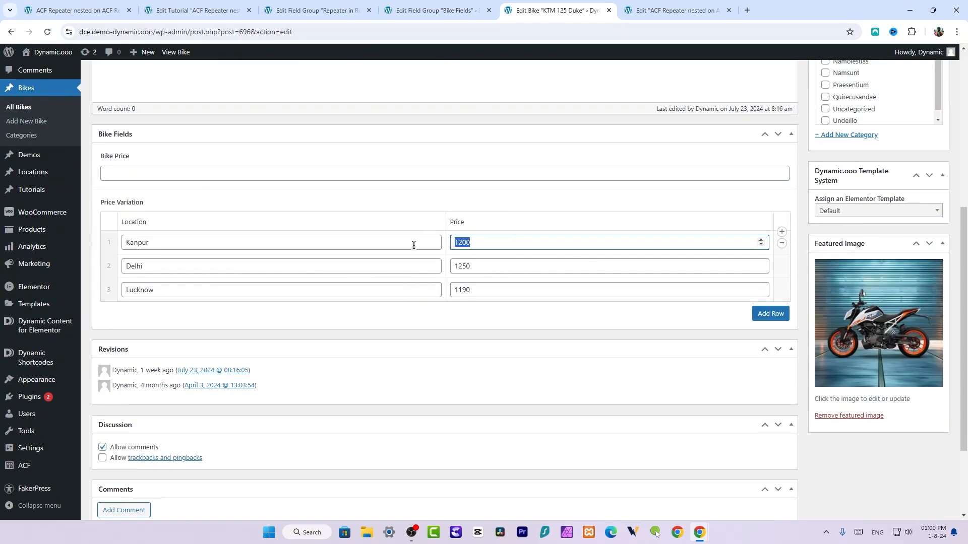
mouse_move(336, 255)
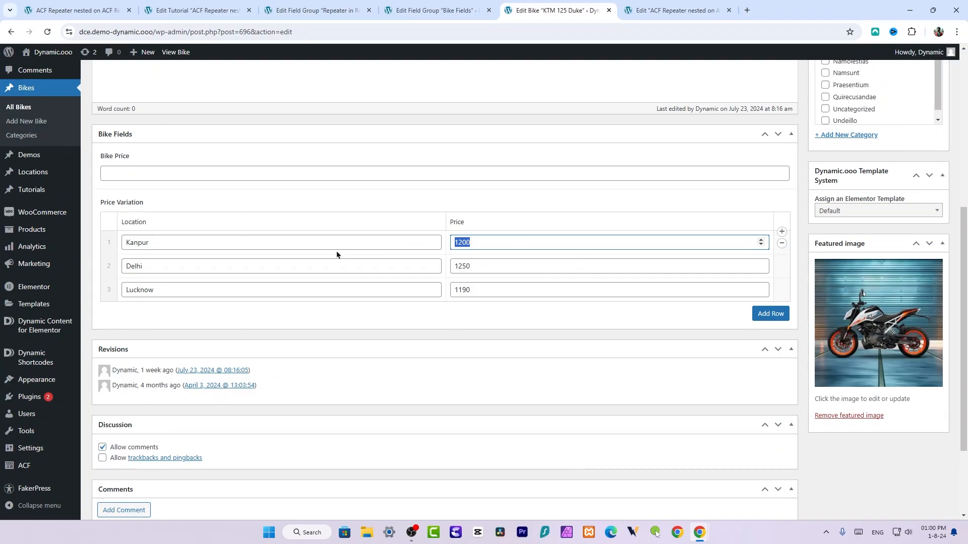
mouse_move(165, 245)
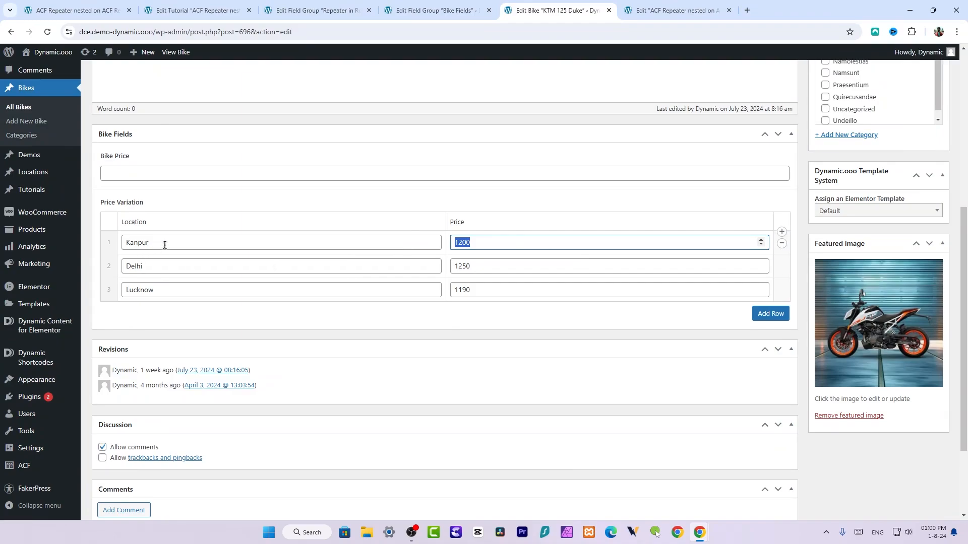
mouse_move(556, 293)
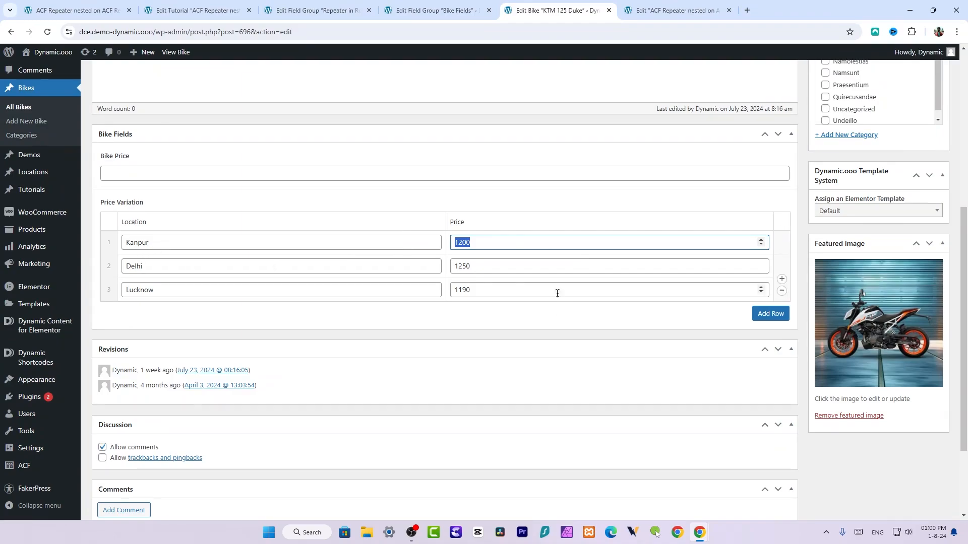
mouse_move(605, 296)
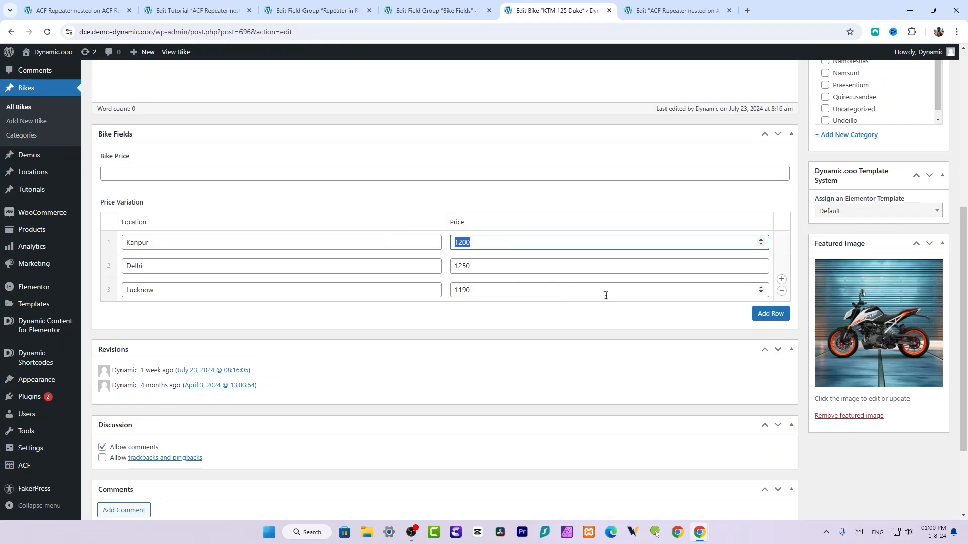
mouse_move(652, 295)
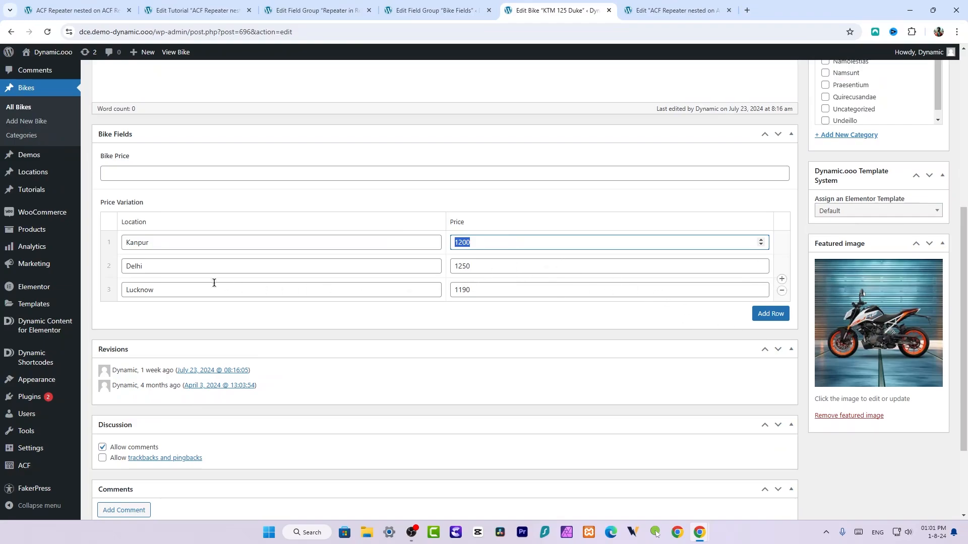
click(675, 10)
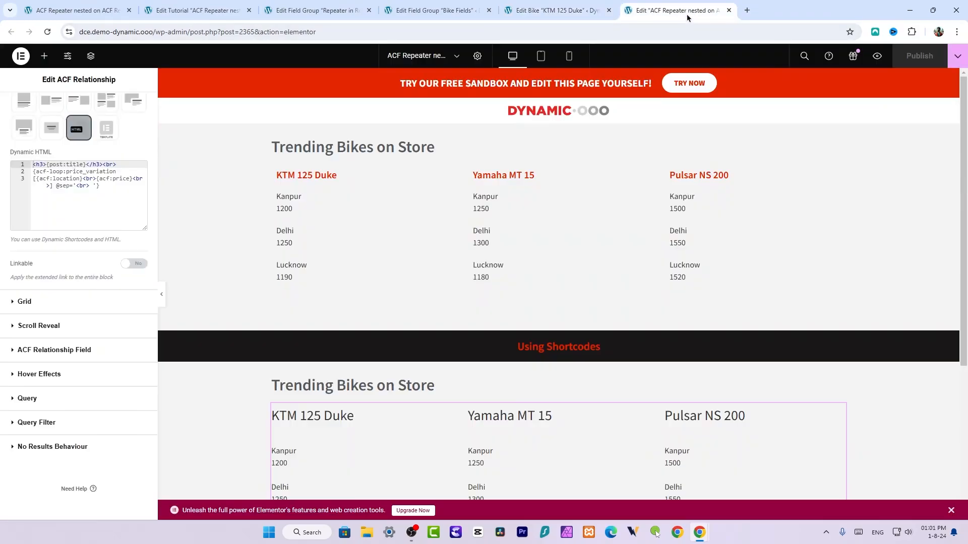
Check the bikes widget's relationship field settings against the tutorial post's related bikes.
click(558, 241)
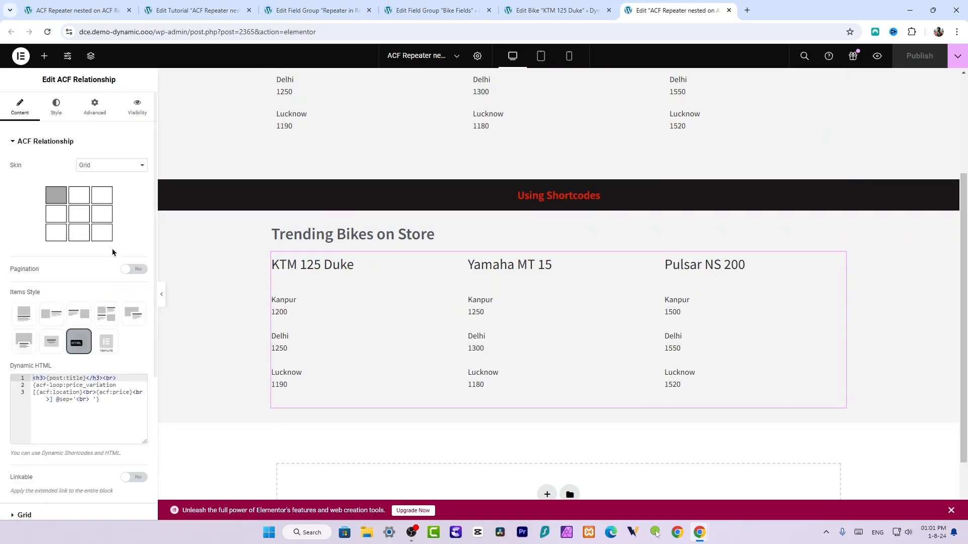
mouse_move(73, 150)
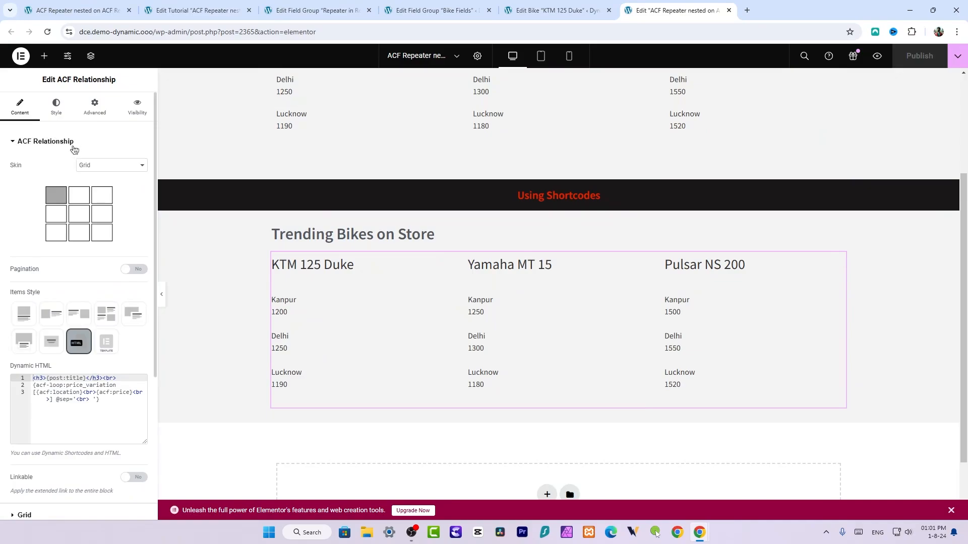
scroll(down, 3)
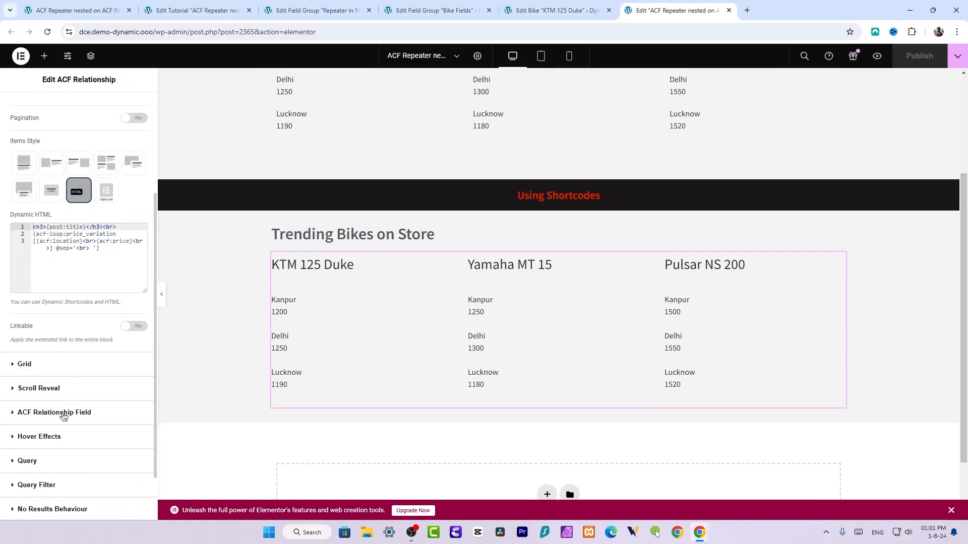
click(55, 412)
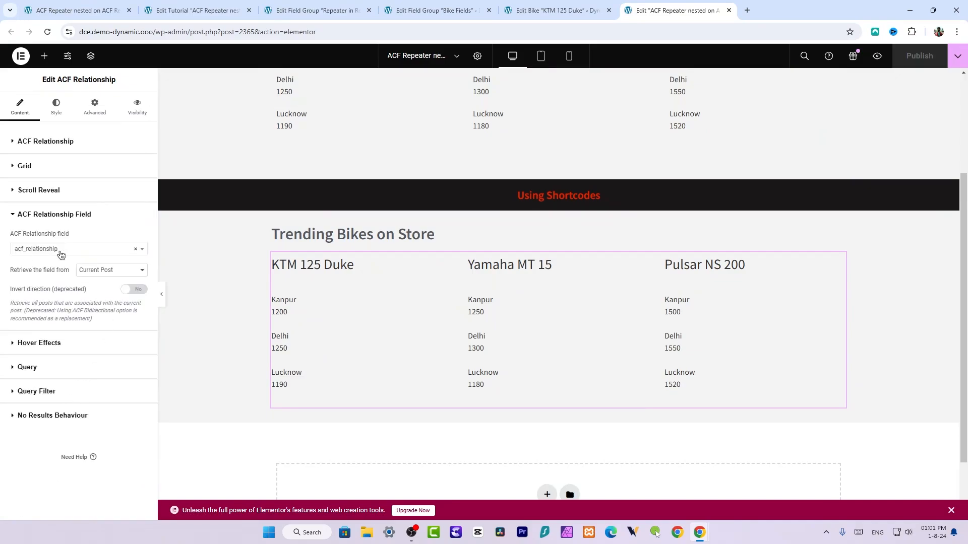
click(195, 10)
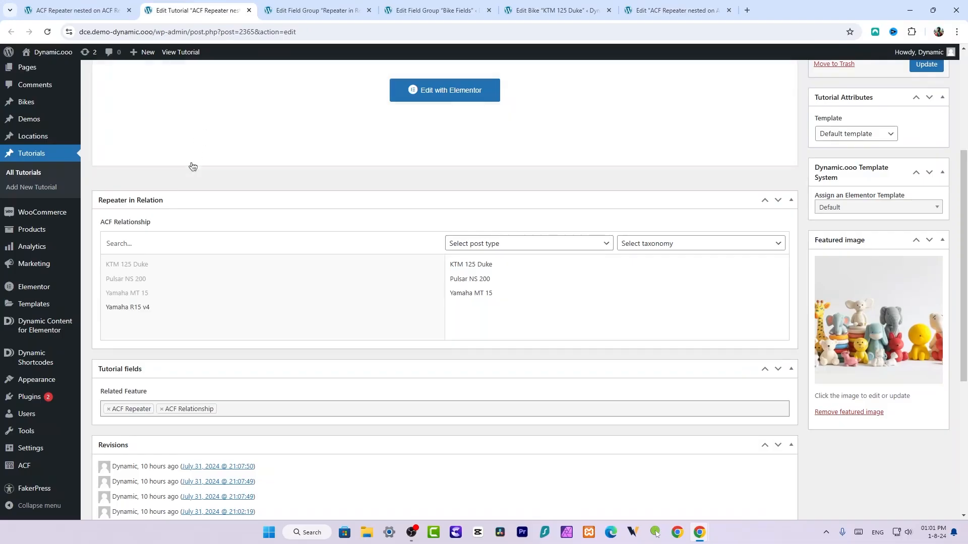
Compare the field group and KTM 125 Duke rows, then show the widget's Dynamic HTML settings.
click(316, 10)
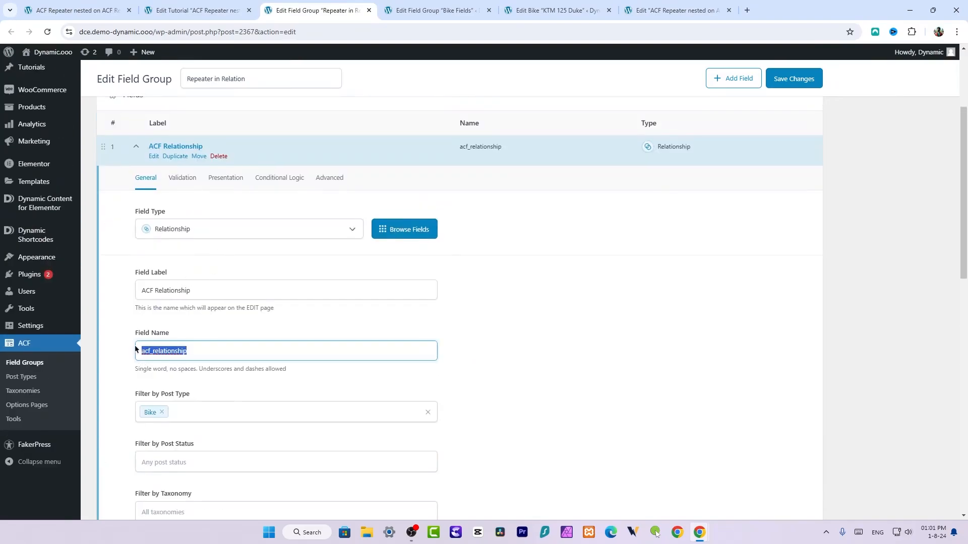
click(556, 10)
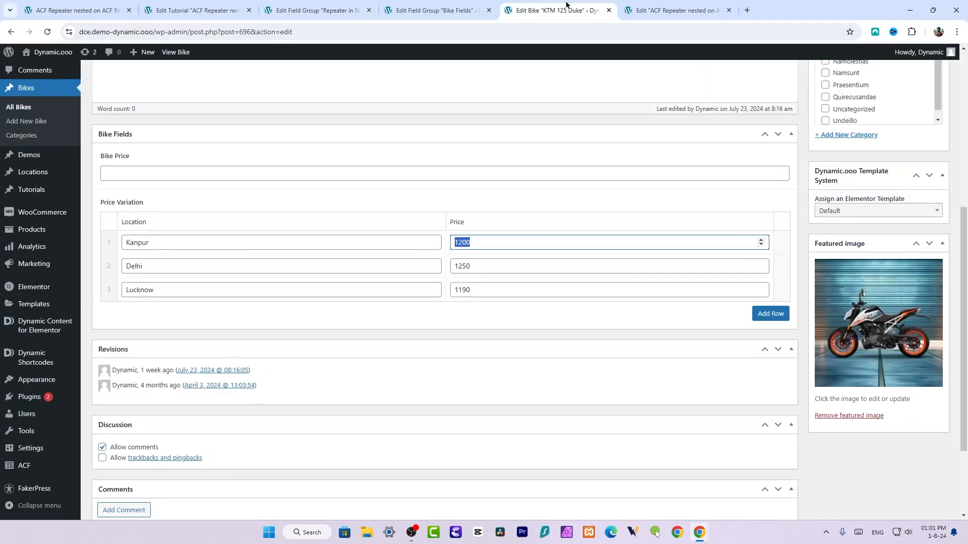
click(674, 10)
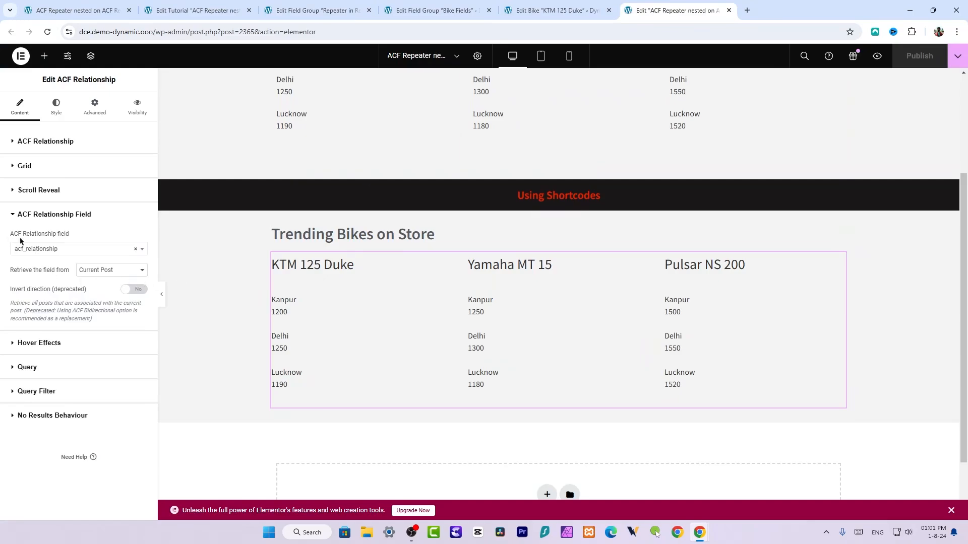
mouse_move(81, 240)
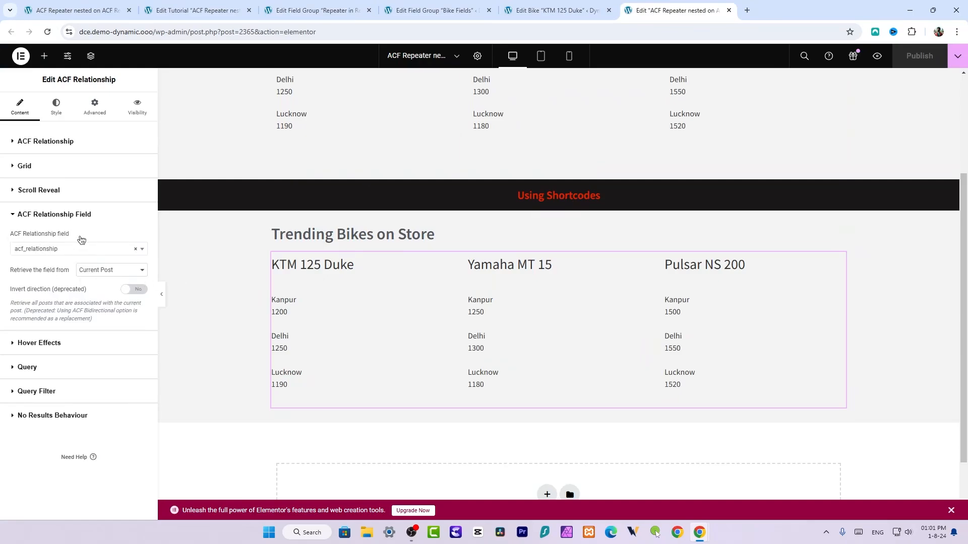
click(45, 141)
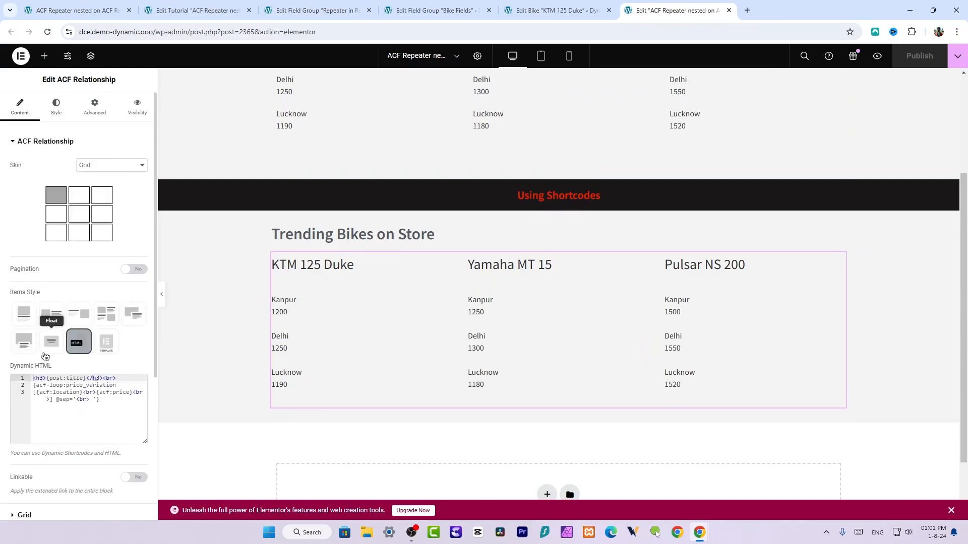
mouse_move(138, 334)
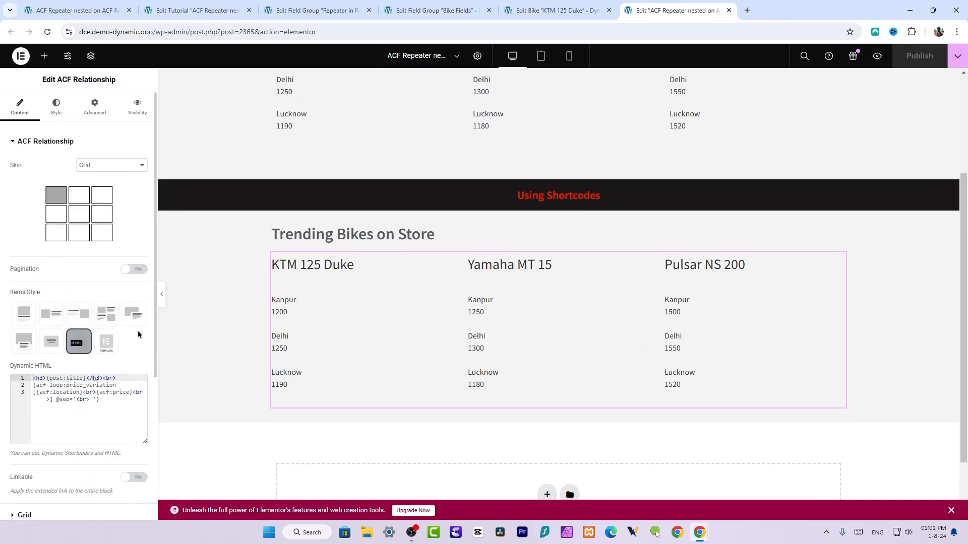
mouse_move(78, 342)
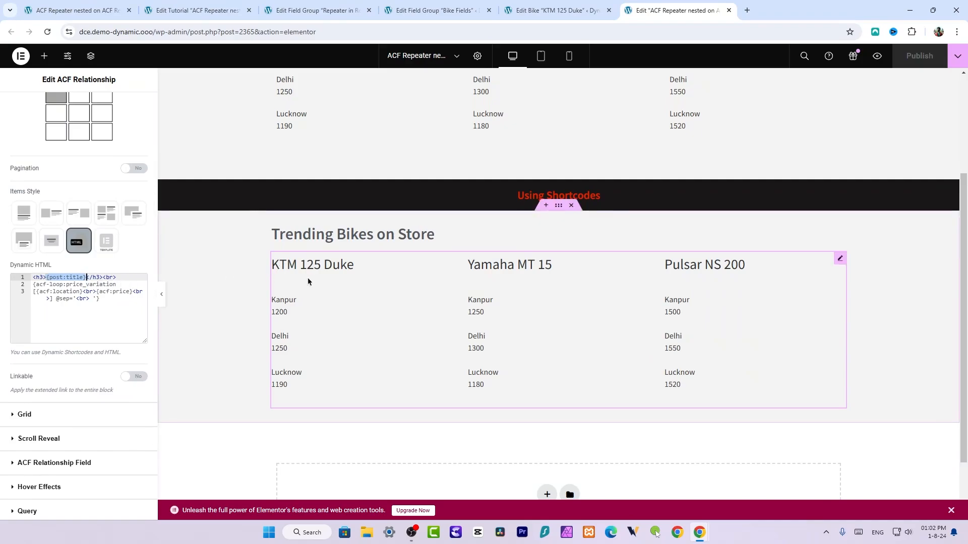
mouse_move(345, 272)
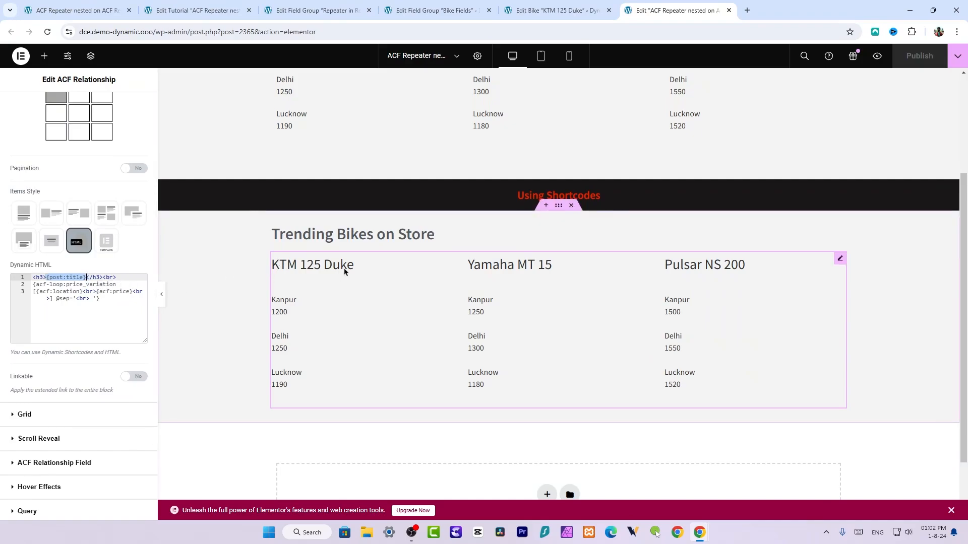
click(433, 10)
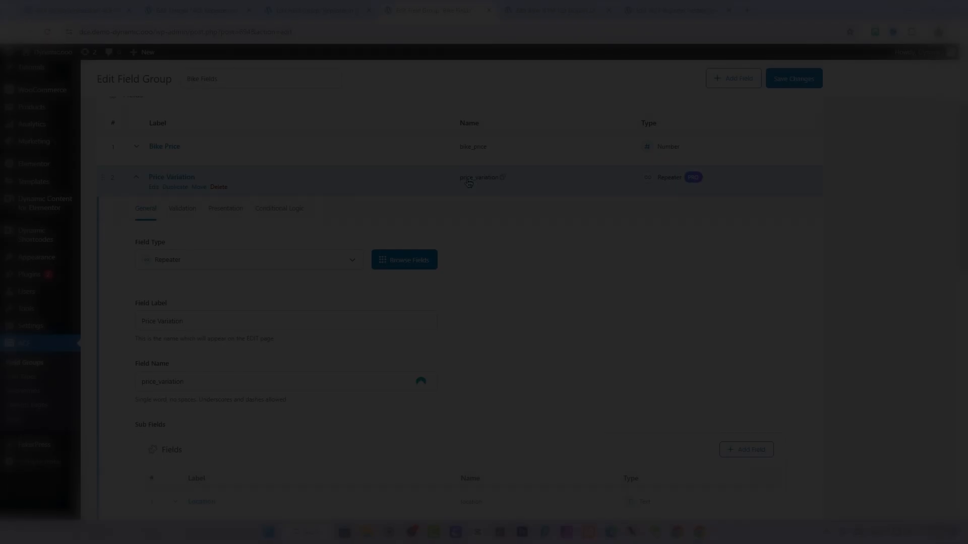
click(553, 10)
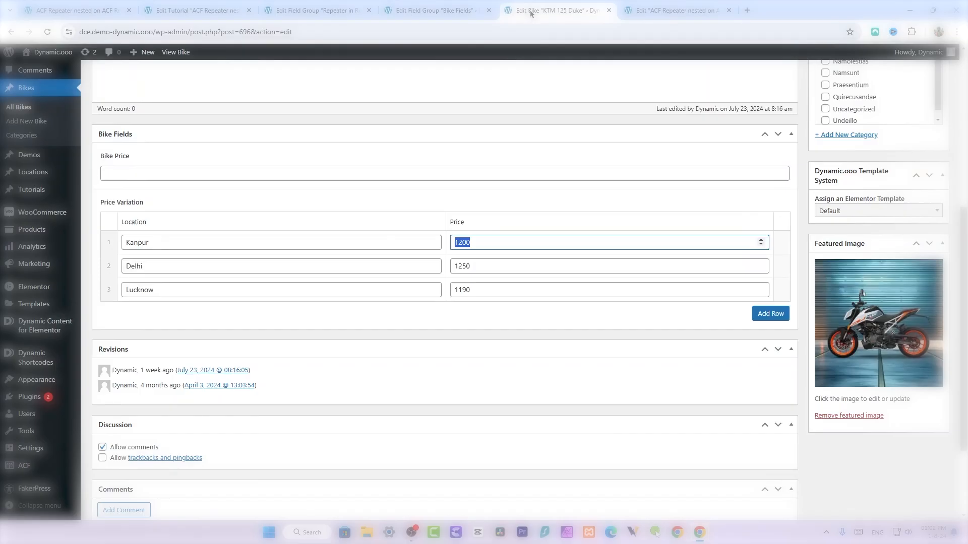
click(676, 10)
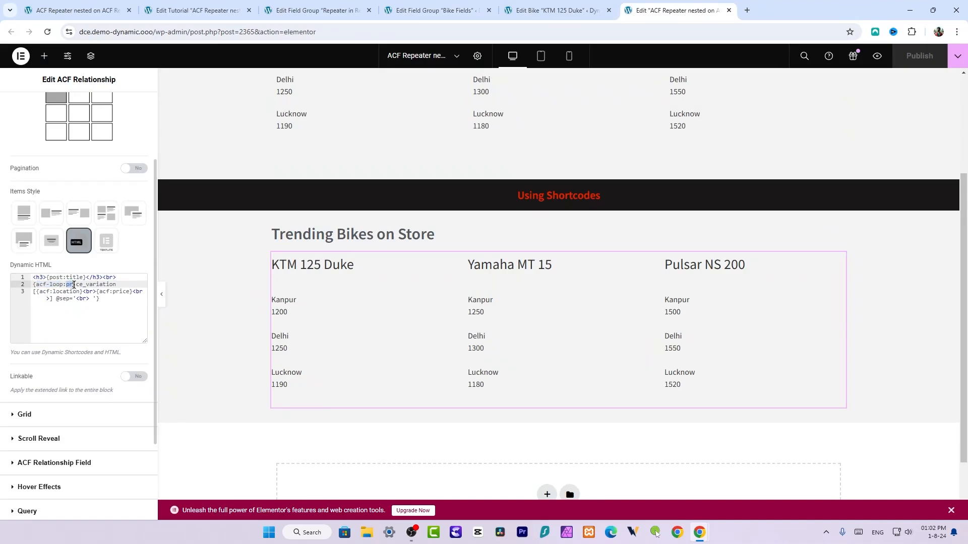
Select the price_variation repeater field name in the Dynamic HTML code.
double_click(90, 284)
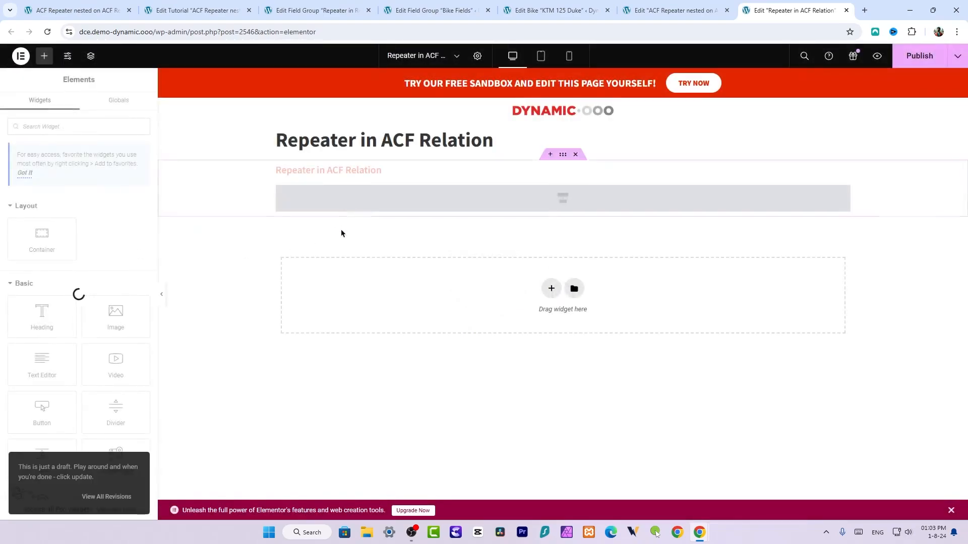
Compare the bikes relationship page with the new page and edit its ACF Repeater widget.
click(672, 10)
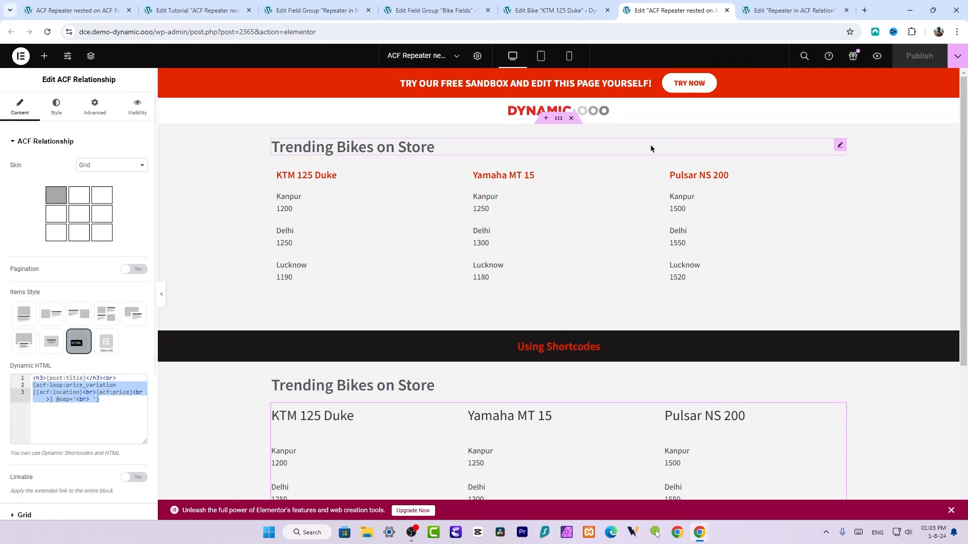
click(795, 10)
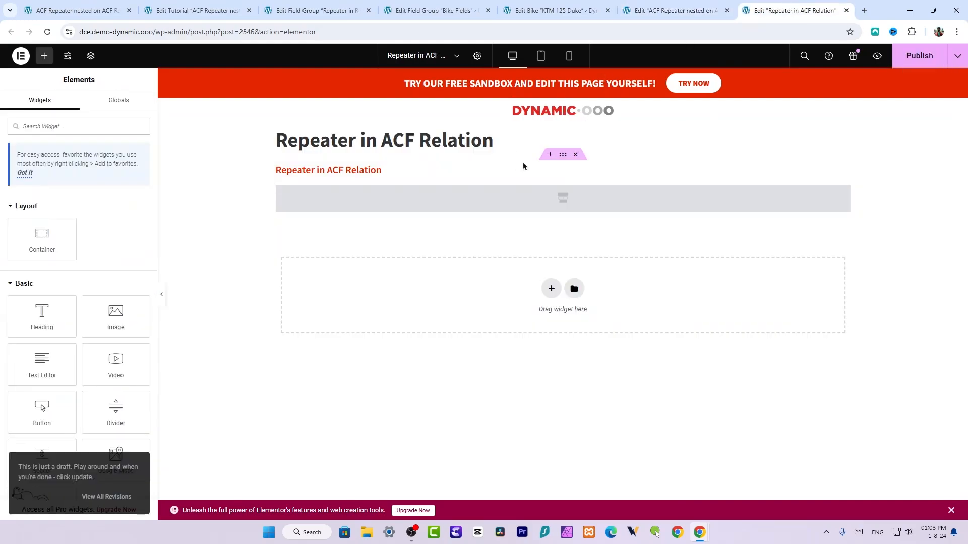
click(562, 199)
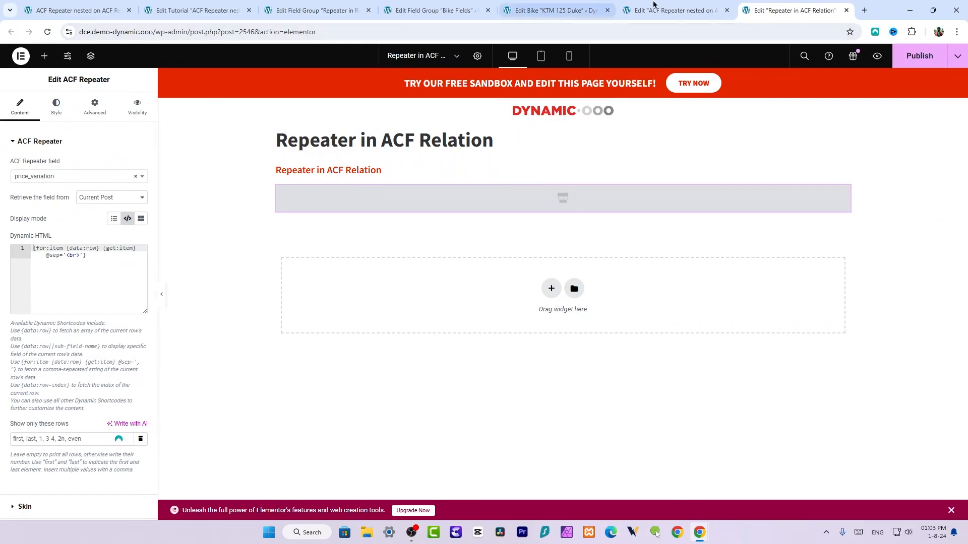
Select the template-based bikes grid for comparison, then return to the Repeater in ACF Relation page.
click(674, 10)
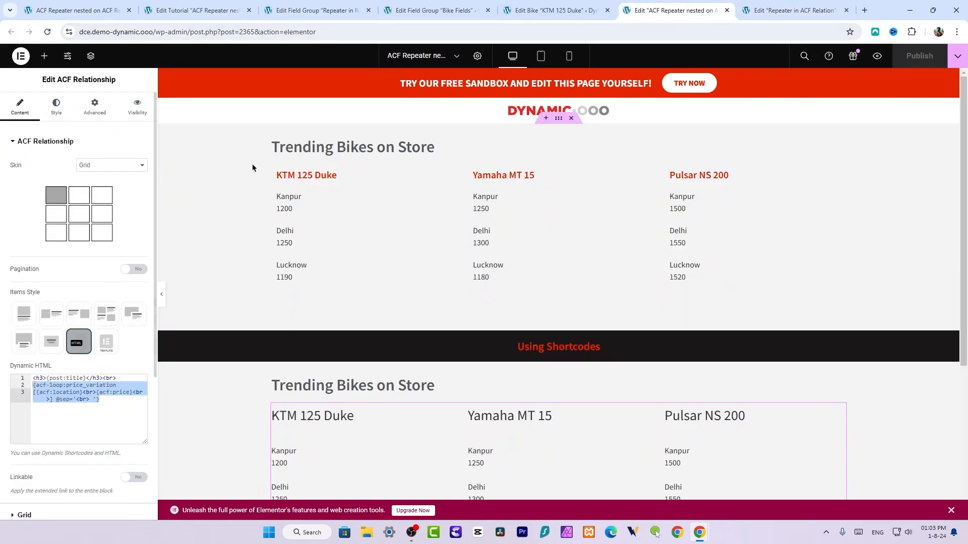
click(106, 342)
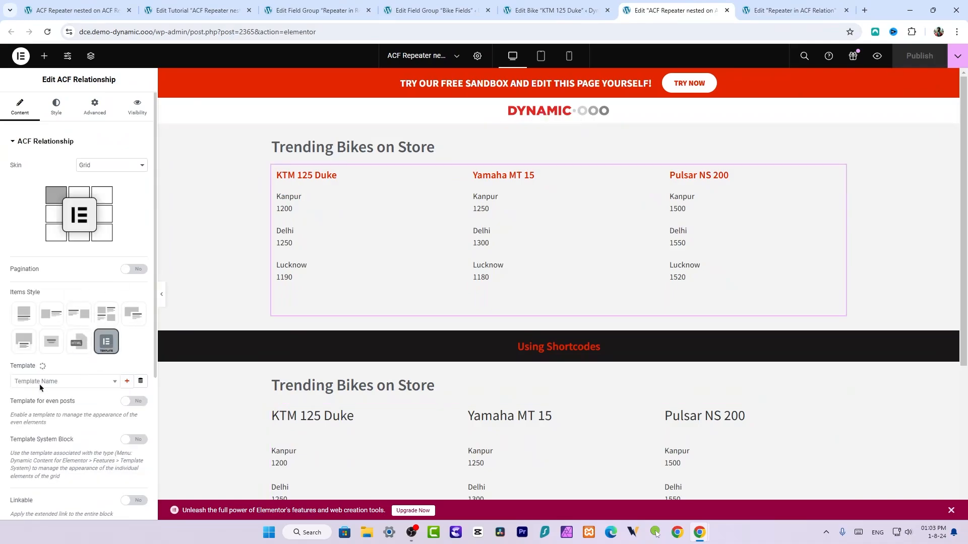
click(793, 10)
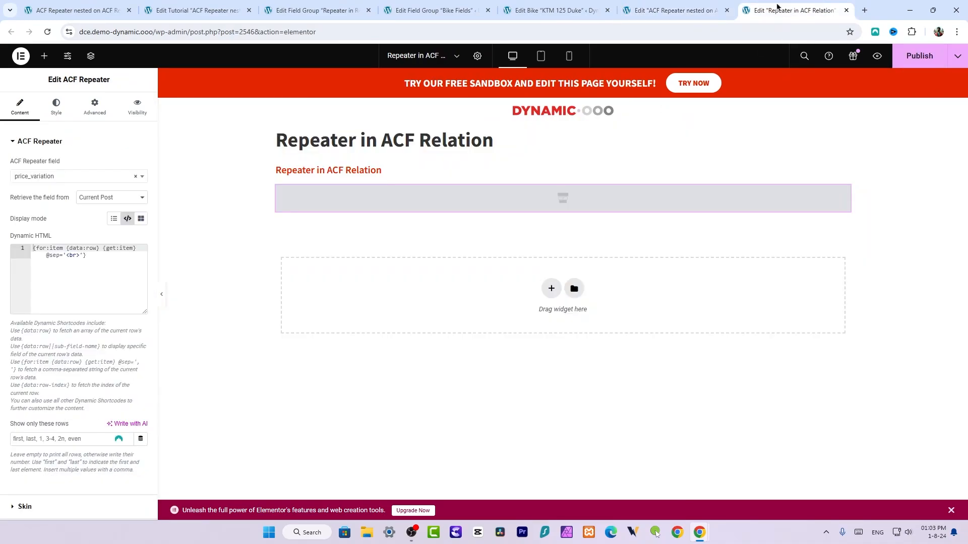
mouse_move(127, 219)
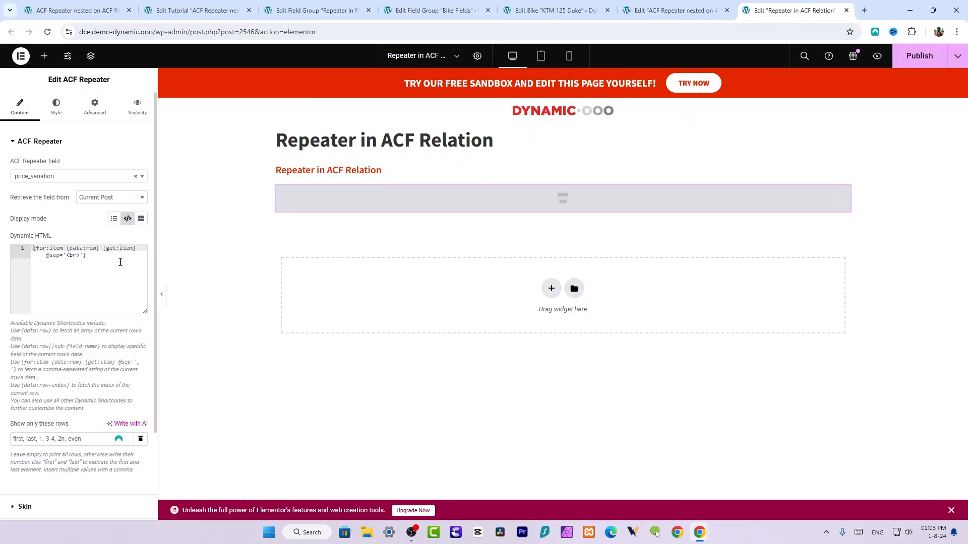
Review the ACF Repeater panel, then switch to the tutorial post's edit screen with its related bikes.
scroll(down, 3)
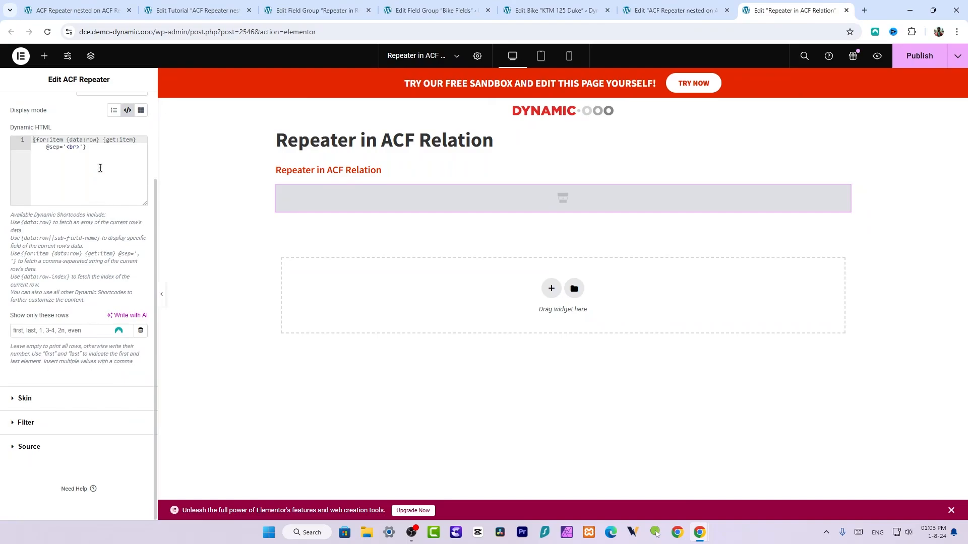
mouse_move(91, 150)
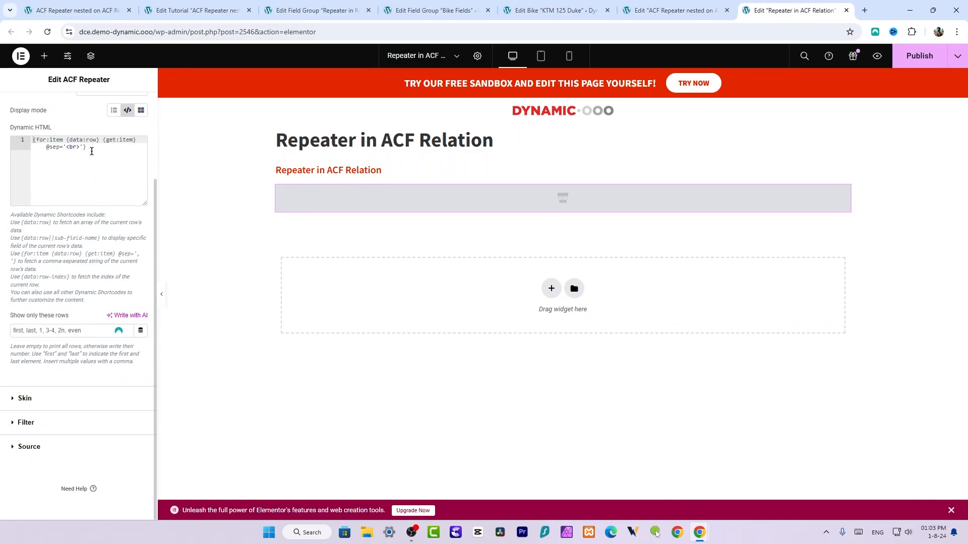
mouse_move(112, 171)
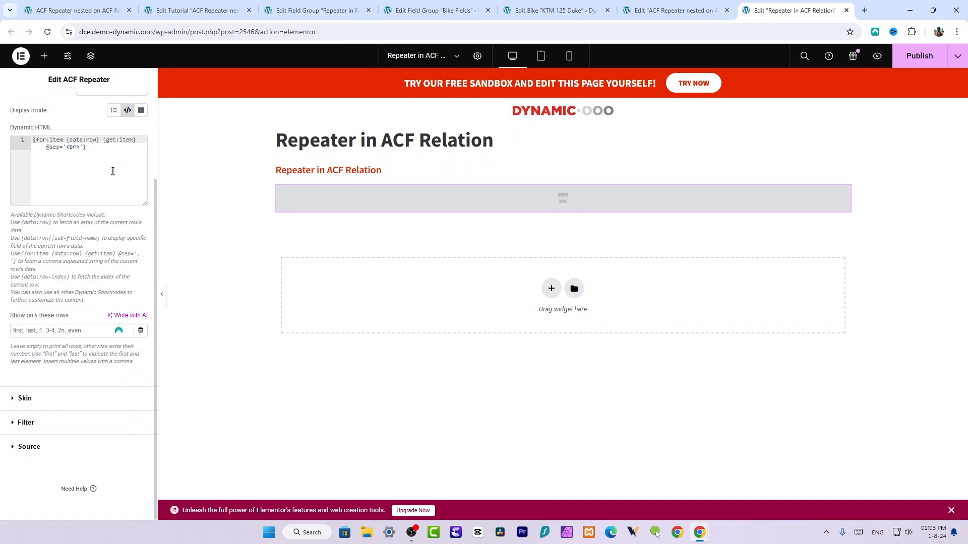
mouse_move(371, 200)
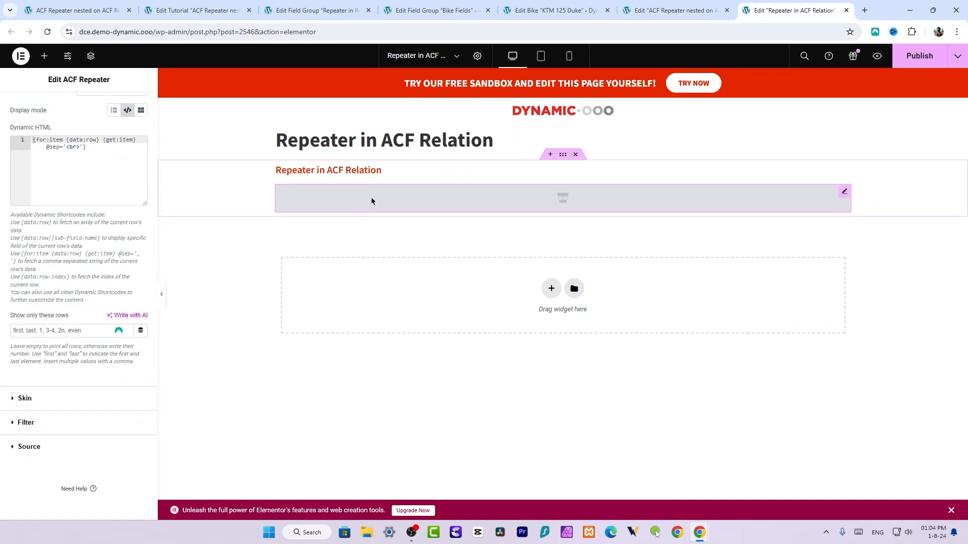
mouse_move(285, 197)
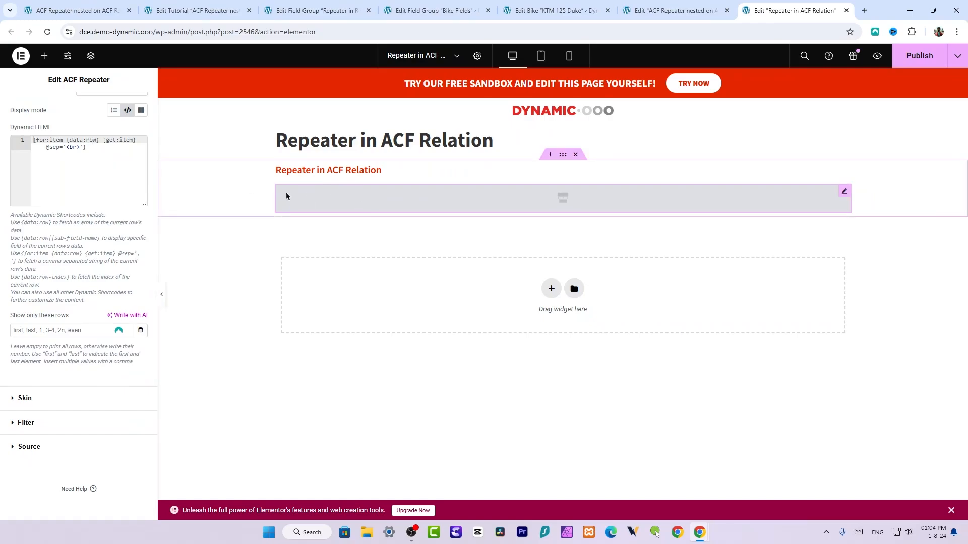
click(194, 10)
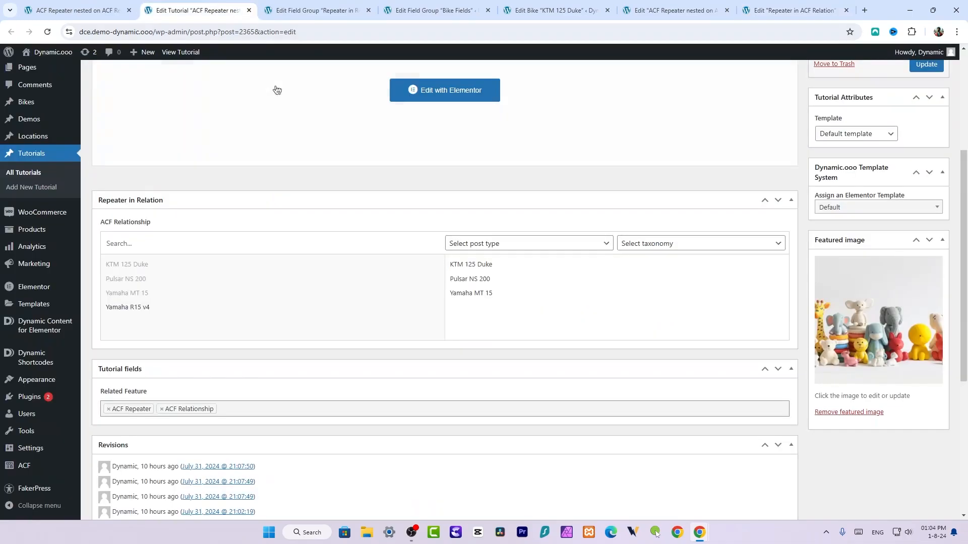